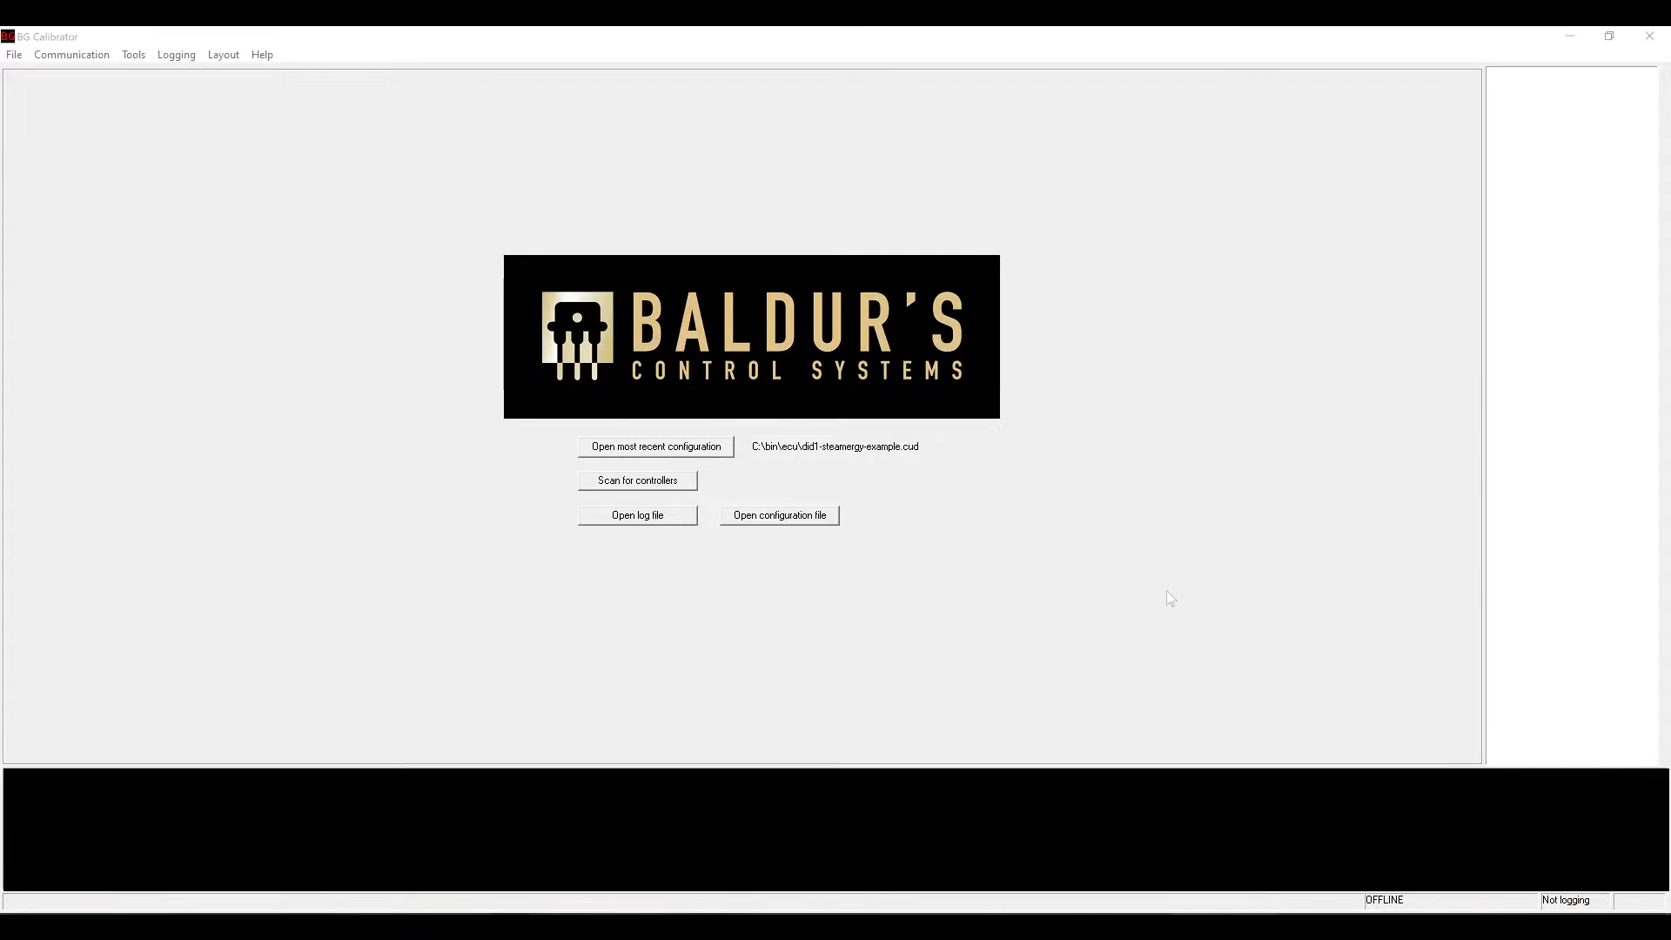
mouse_move(186, 96)
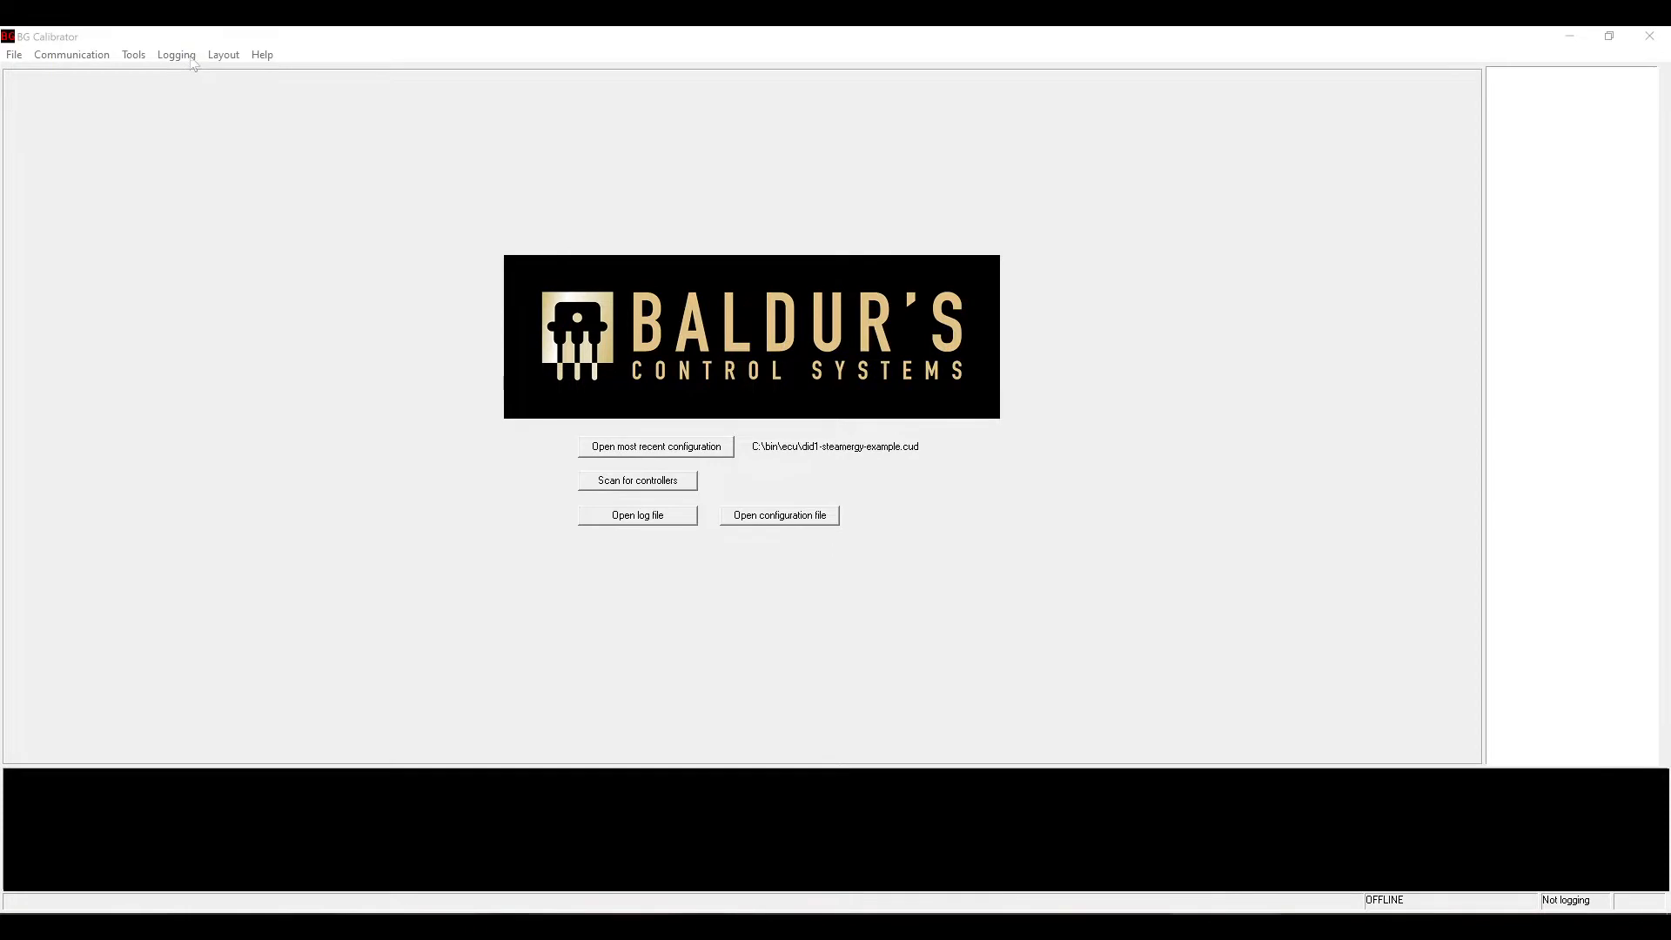
Load the recorded .bglog engine data log into the viewer.
left_click(176, 54)
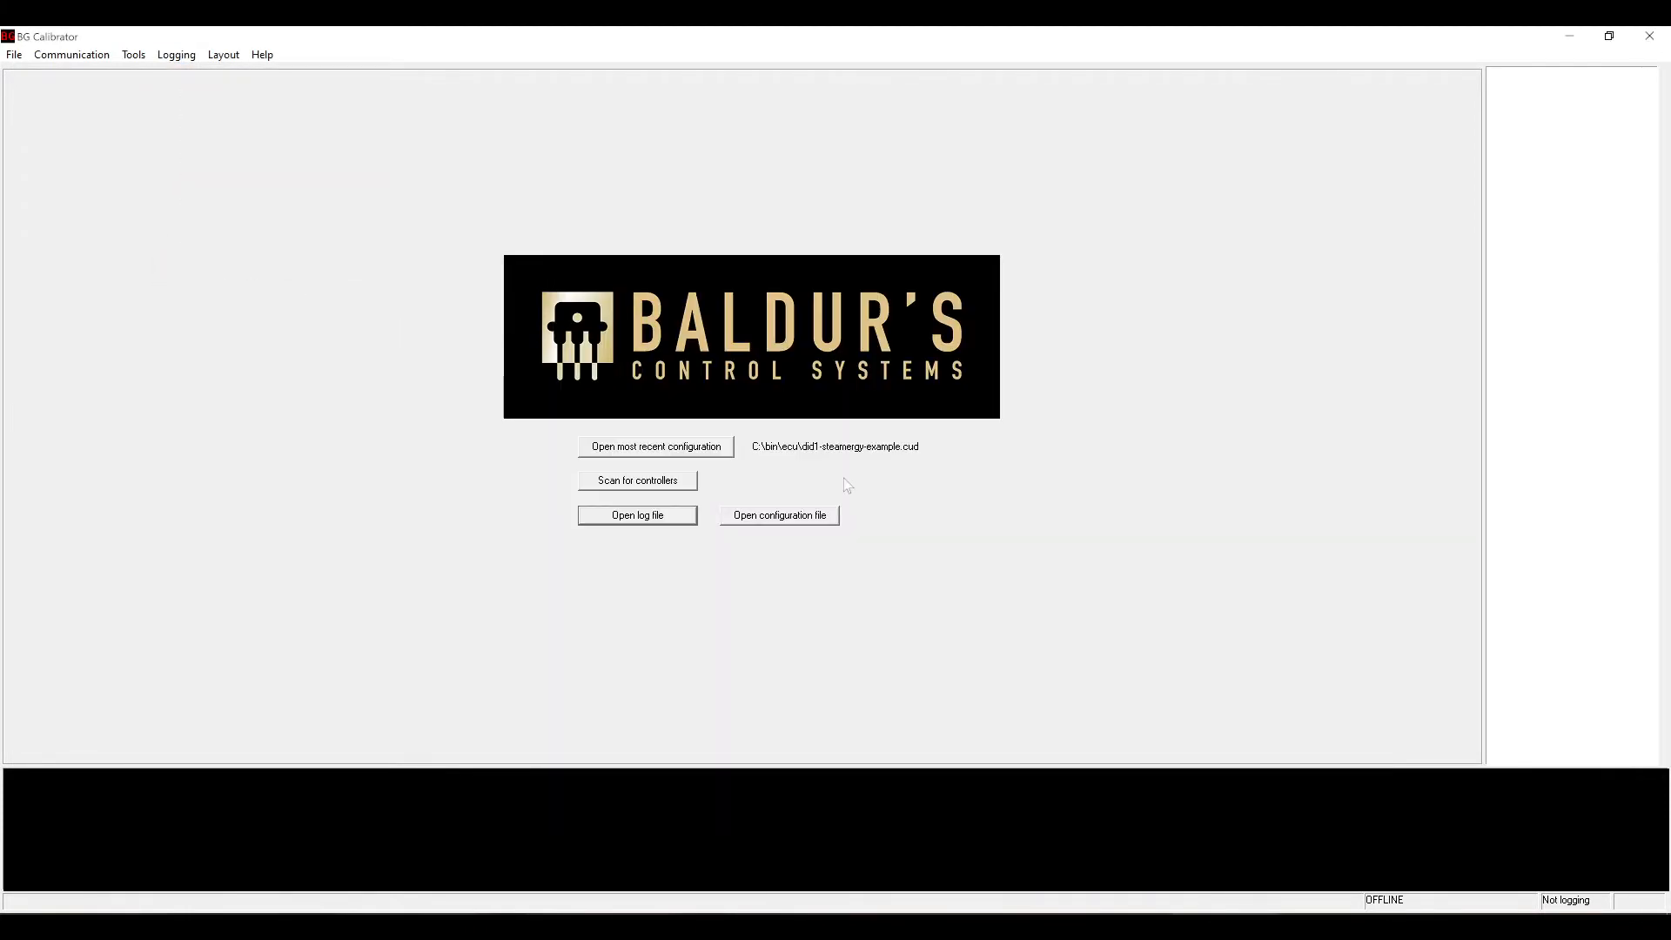
left_click(637, 515)
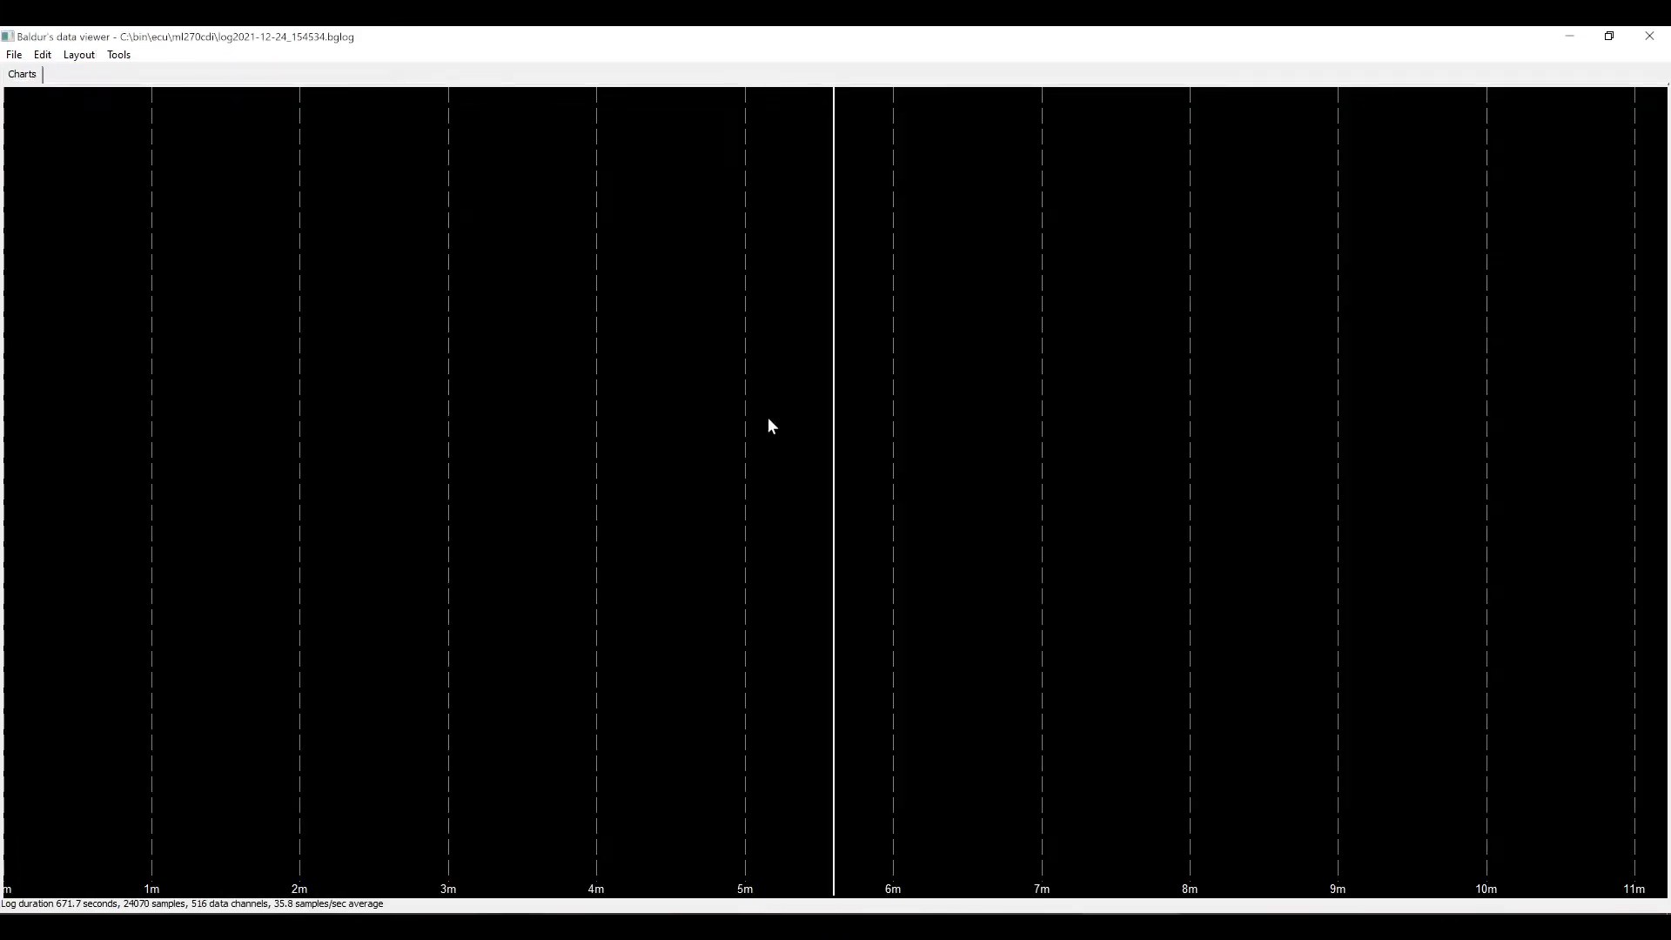
mouse_move(837, 416)
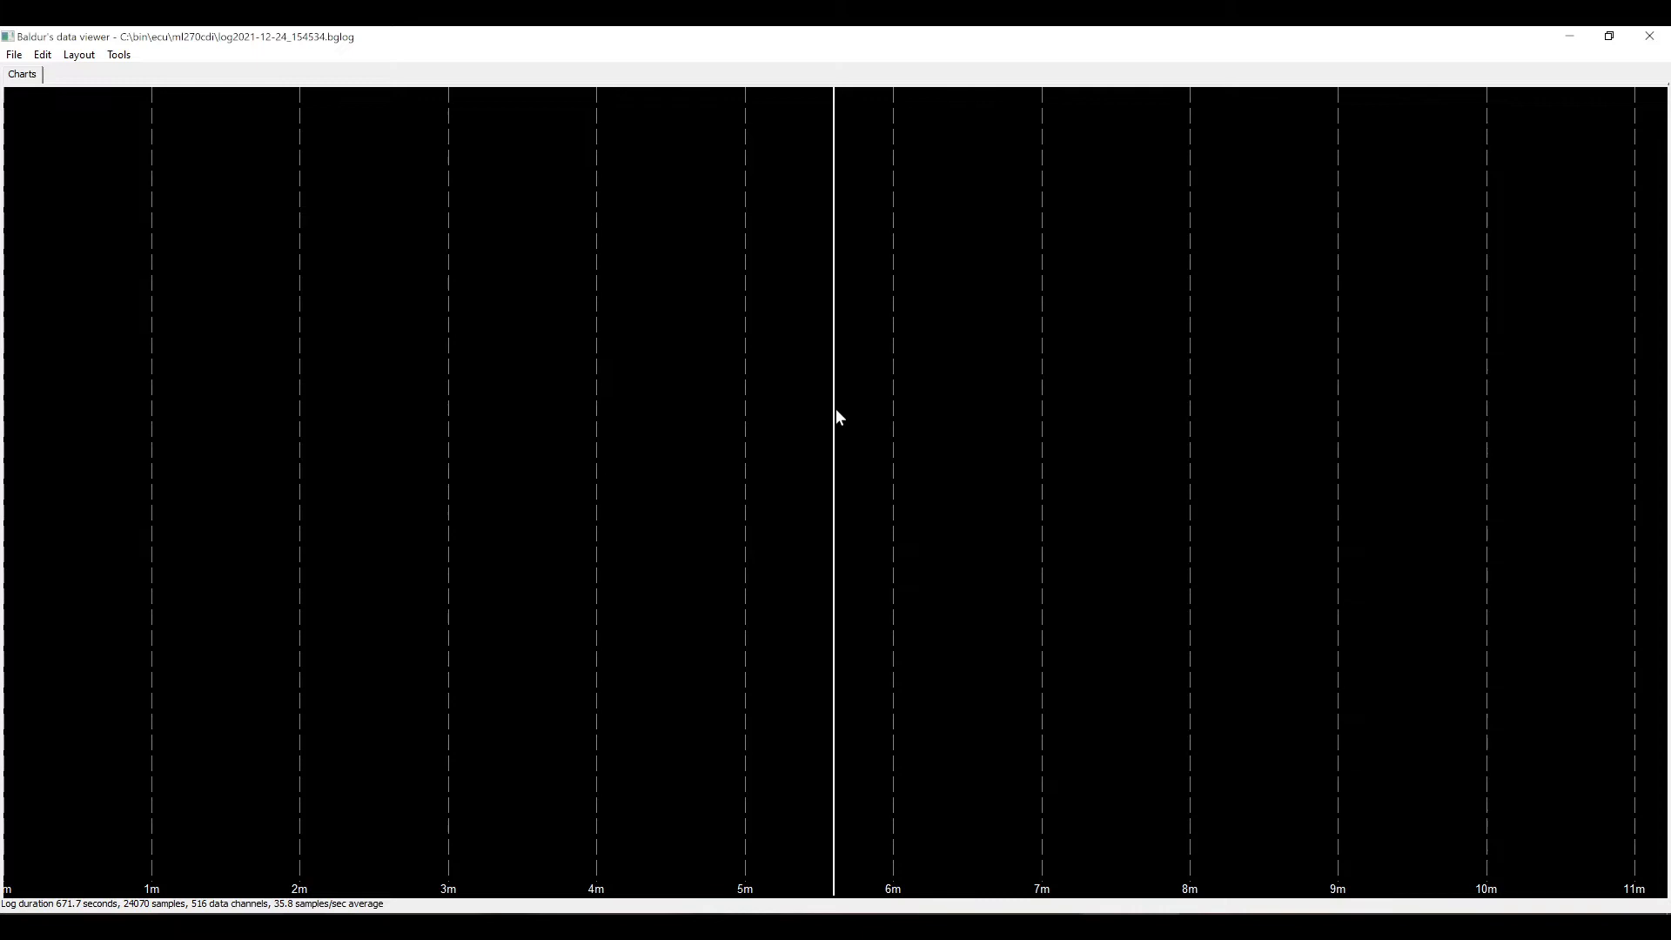
mouse_move(489, 292)
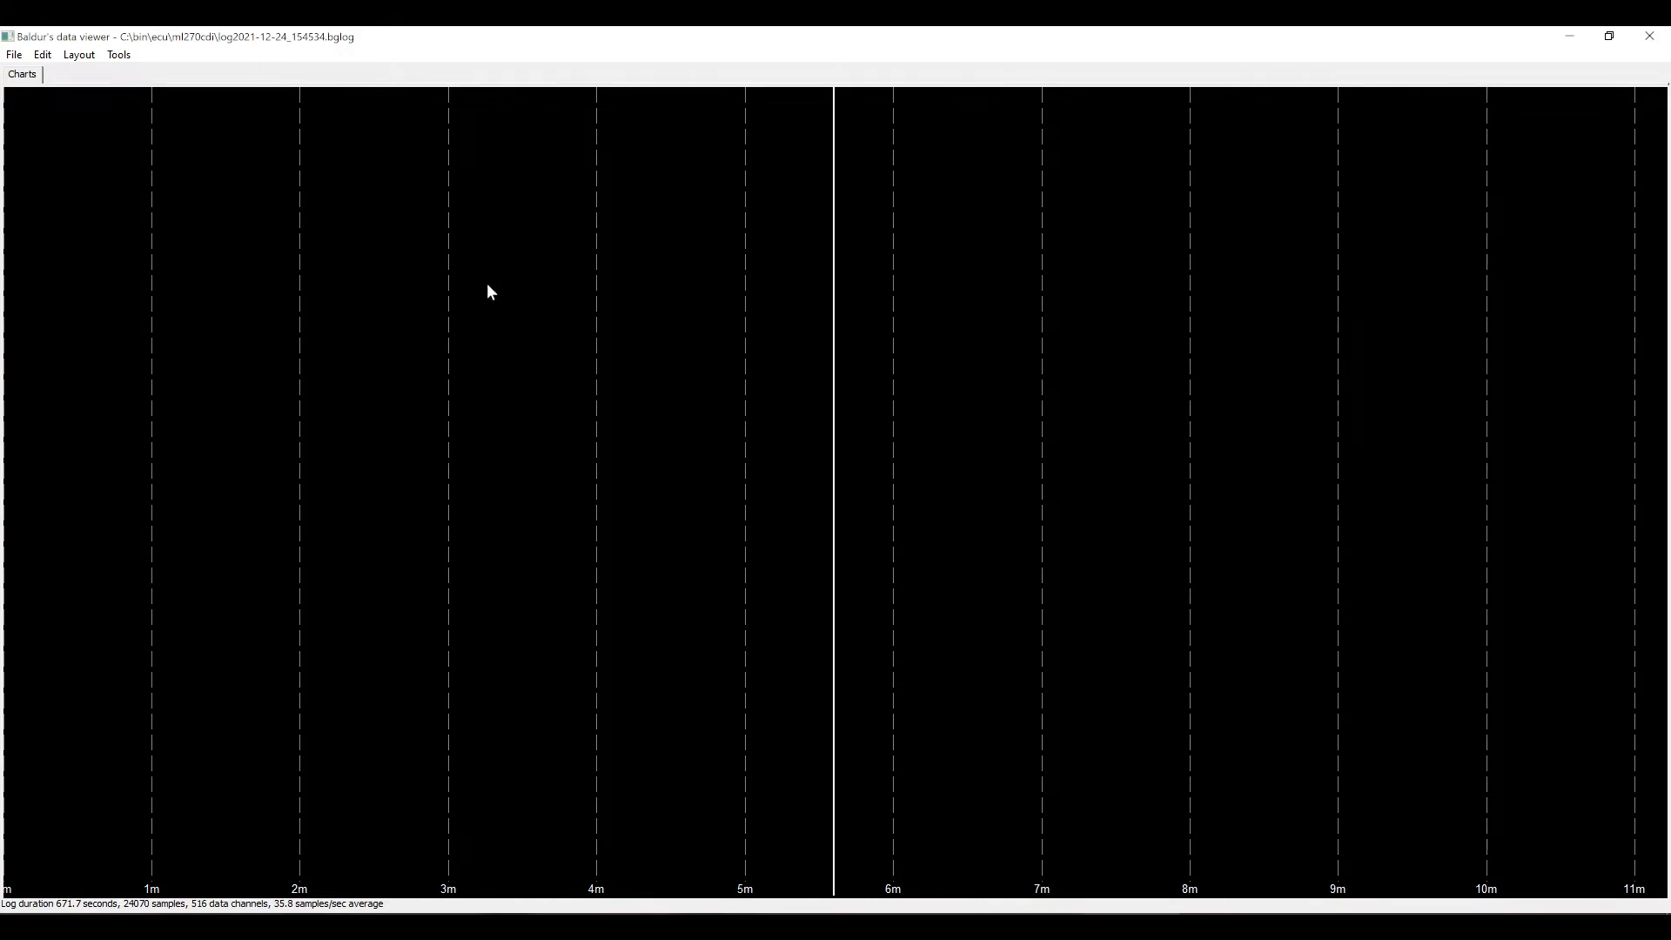
Show the value display panel listing all logged channels with current values.
left_click(79, 54)
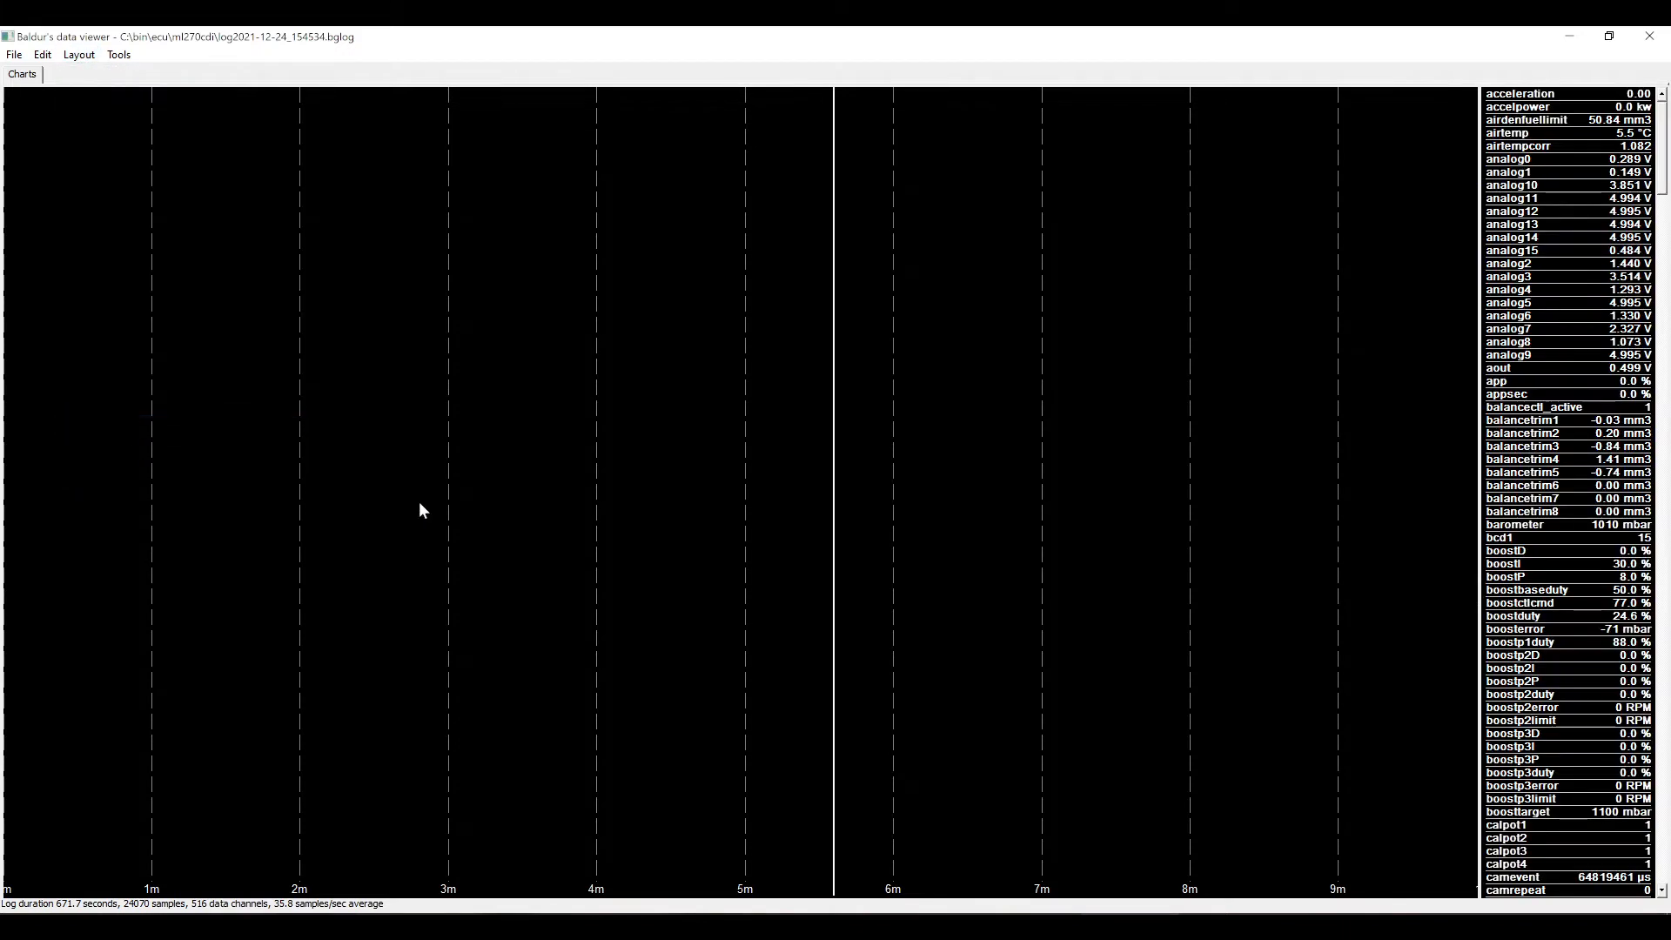
mouse_move(853, 466)
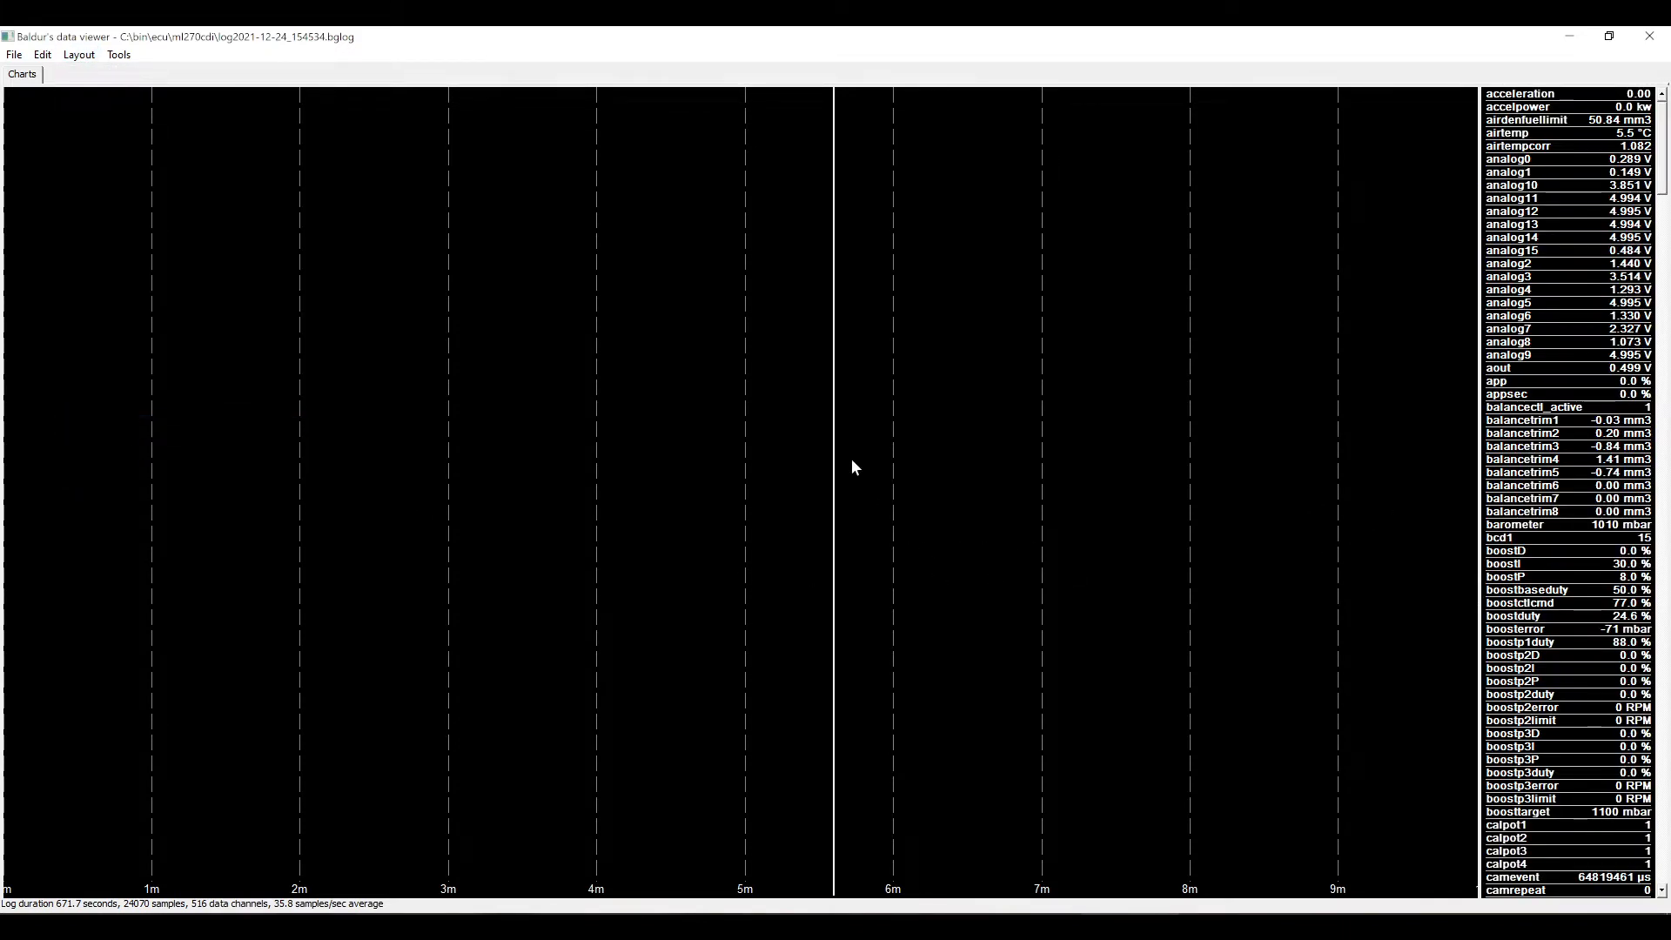
mouse_move(869, 425)
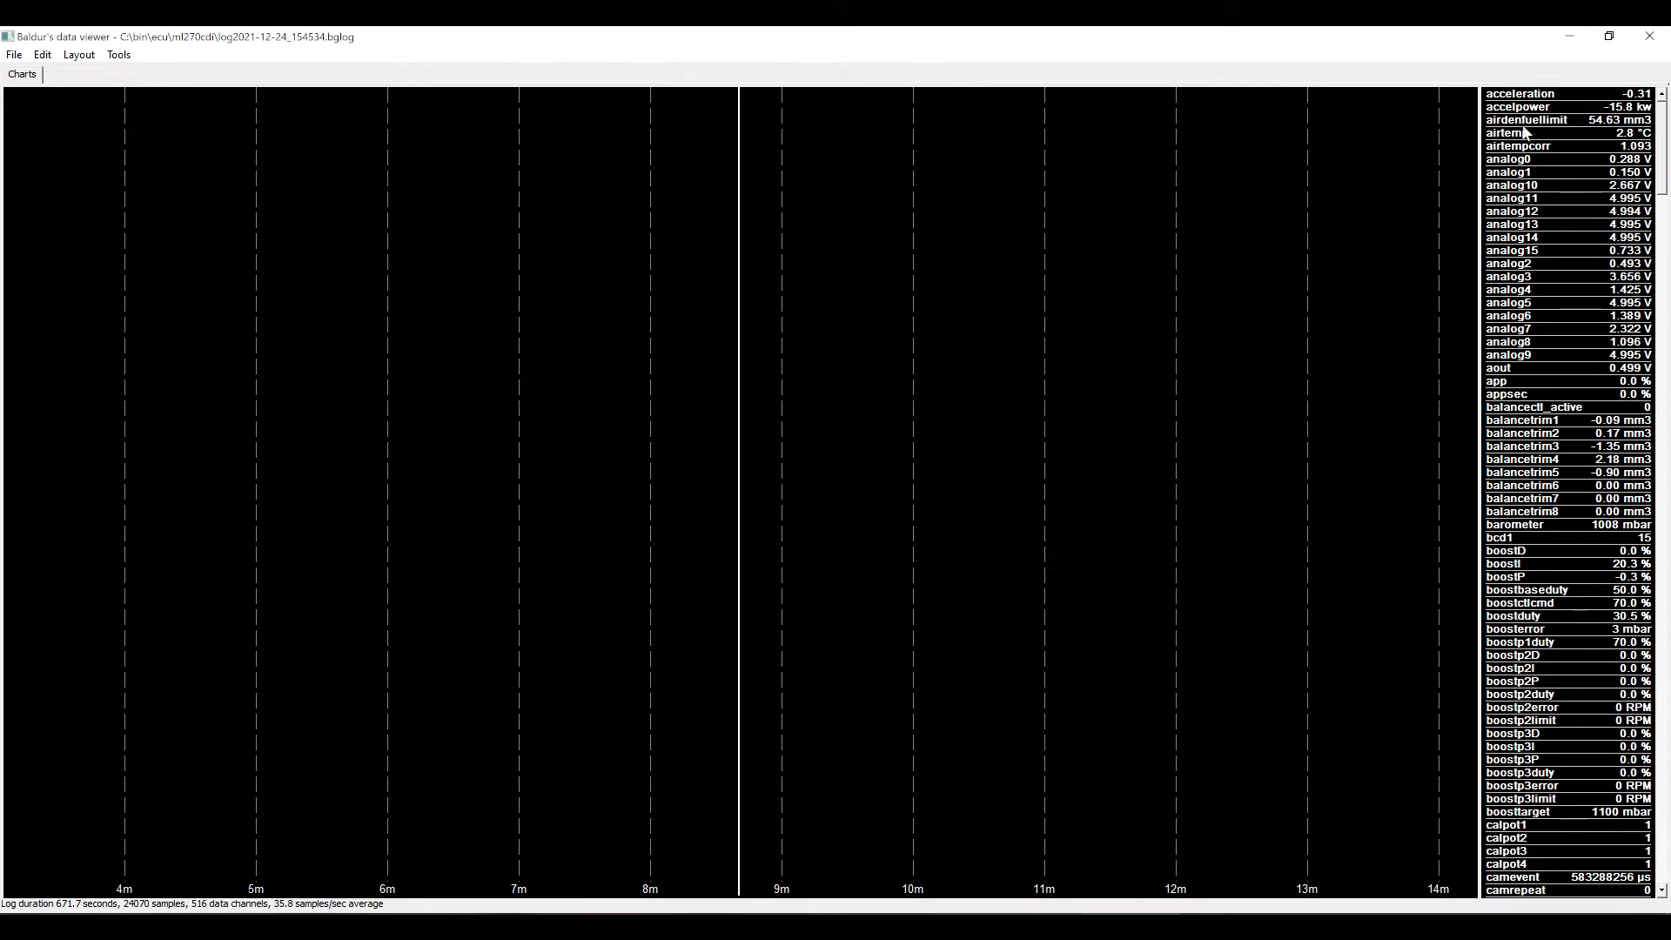
Plot app, enginespeed, map and lambda on the chart over roughly 6m40 to 8m00.
left_click(1497, 382)
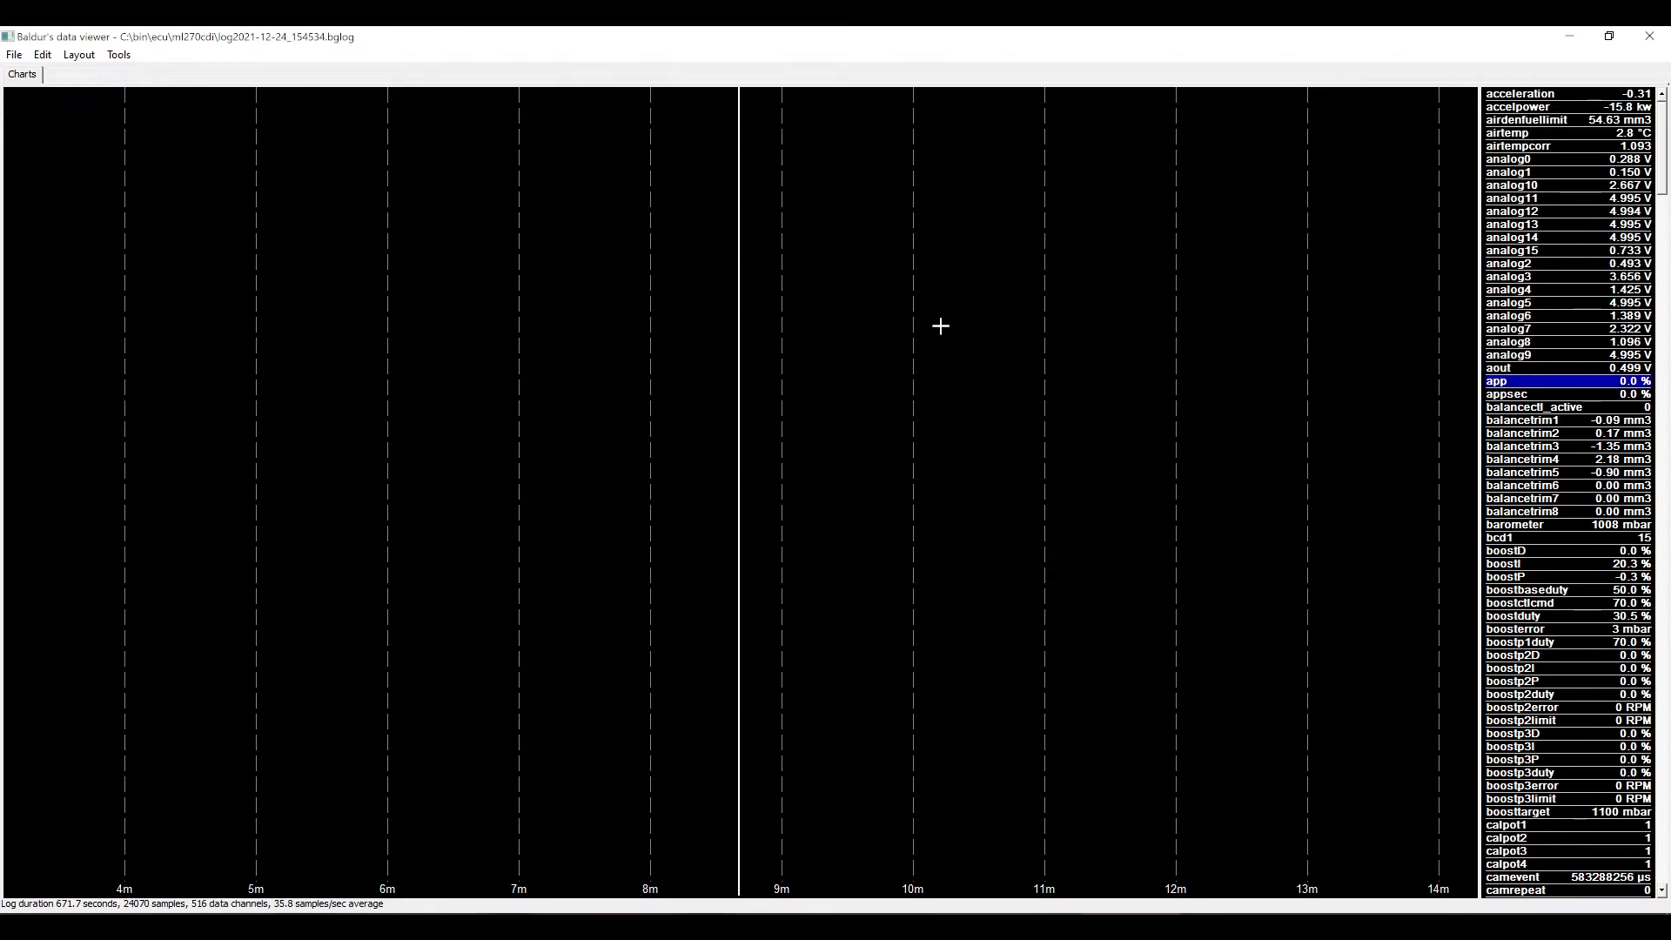
double_click(1498, 381)
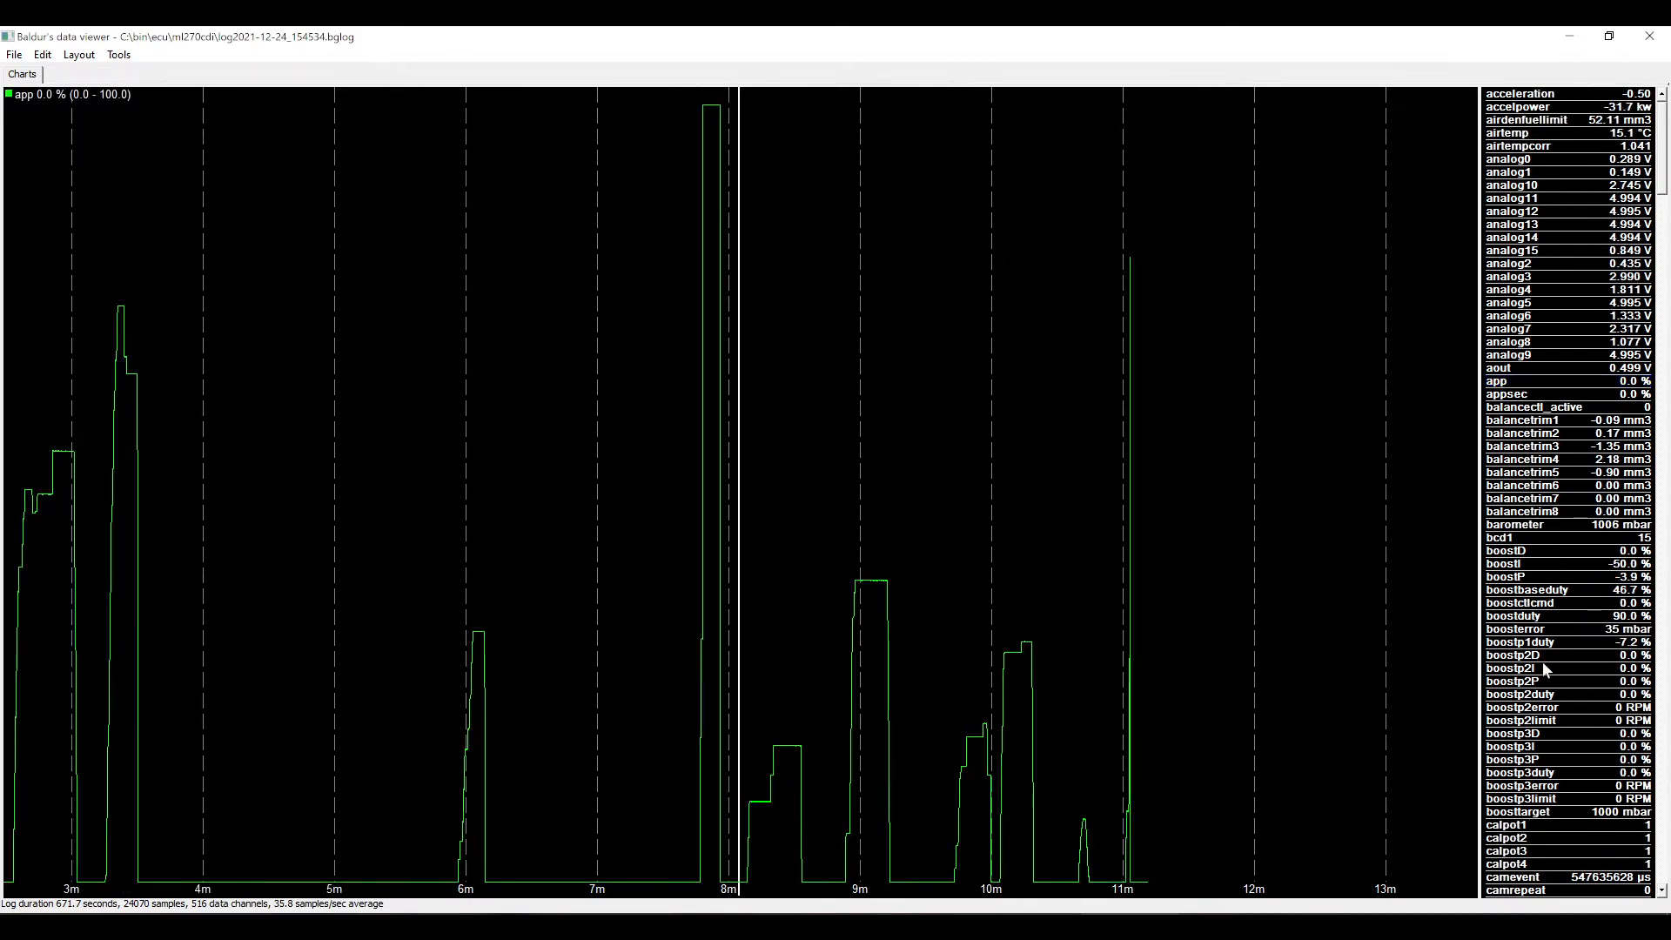
scroll("down", 3)
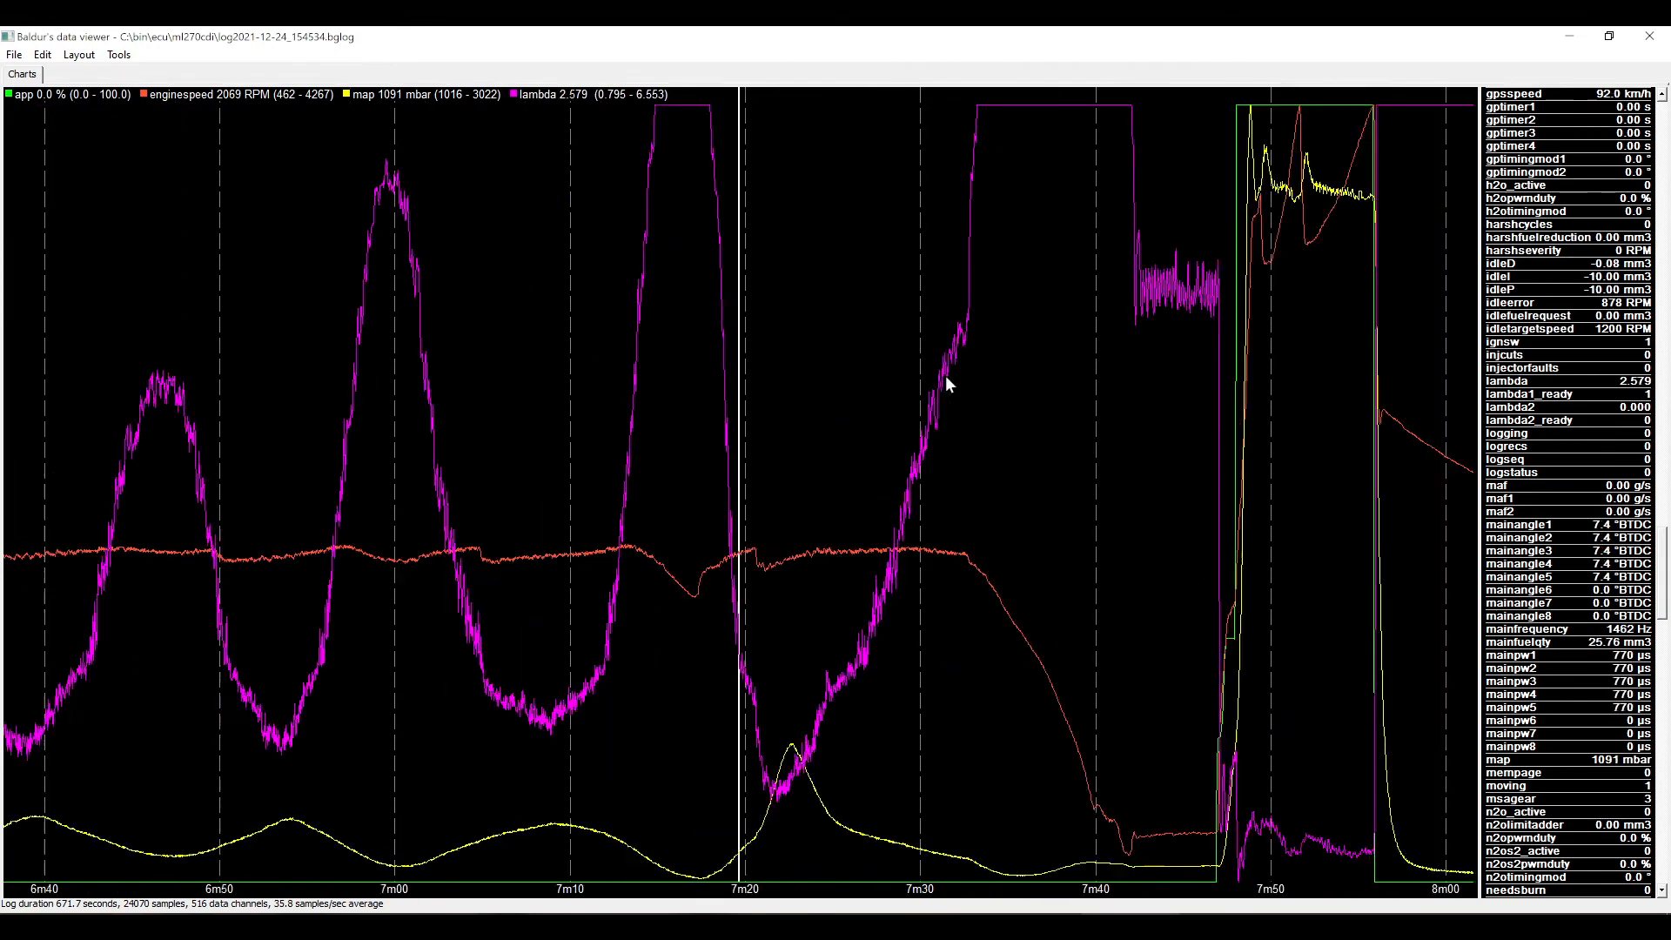
mouse_move(681, 451)
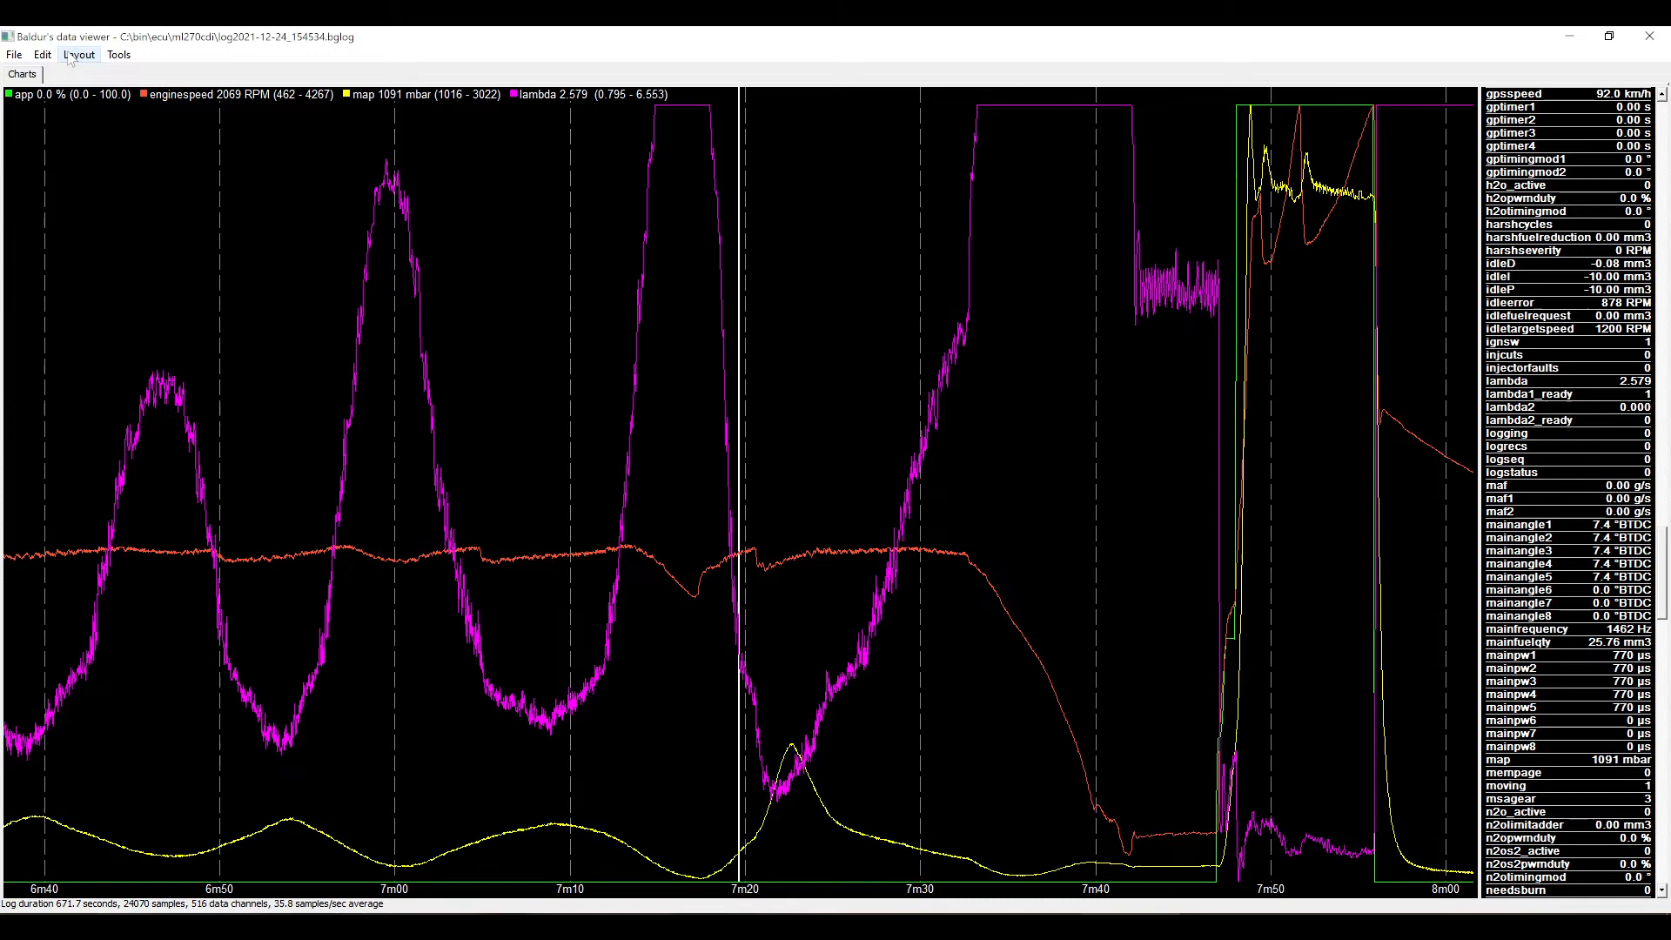
Create a second chart displaying airtemp, coolanttemp, mainfuelqty and mainangle1.
left_click(78, 54)
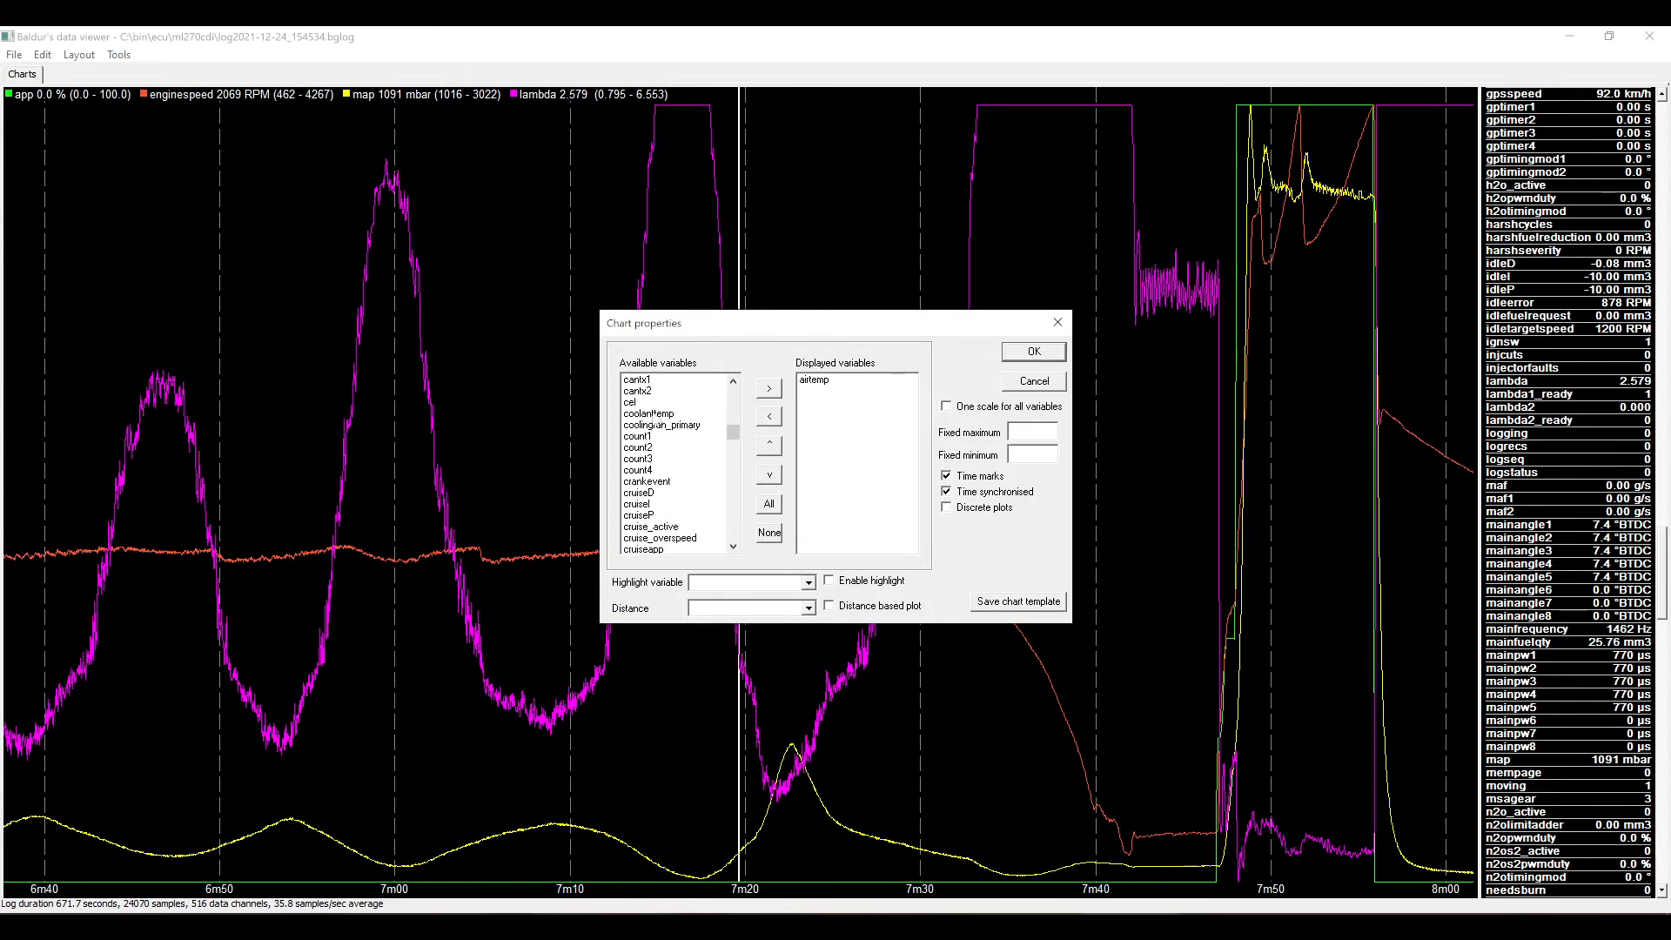
left_click(631, 538)
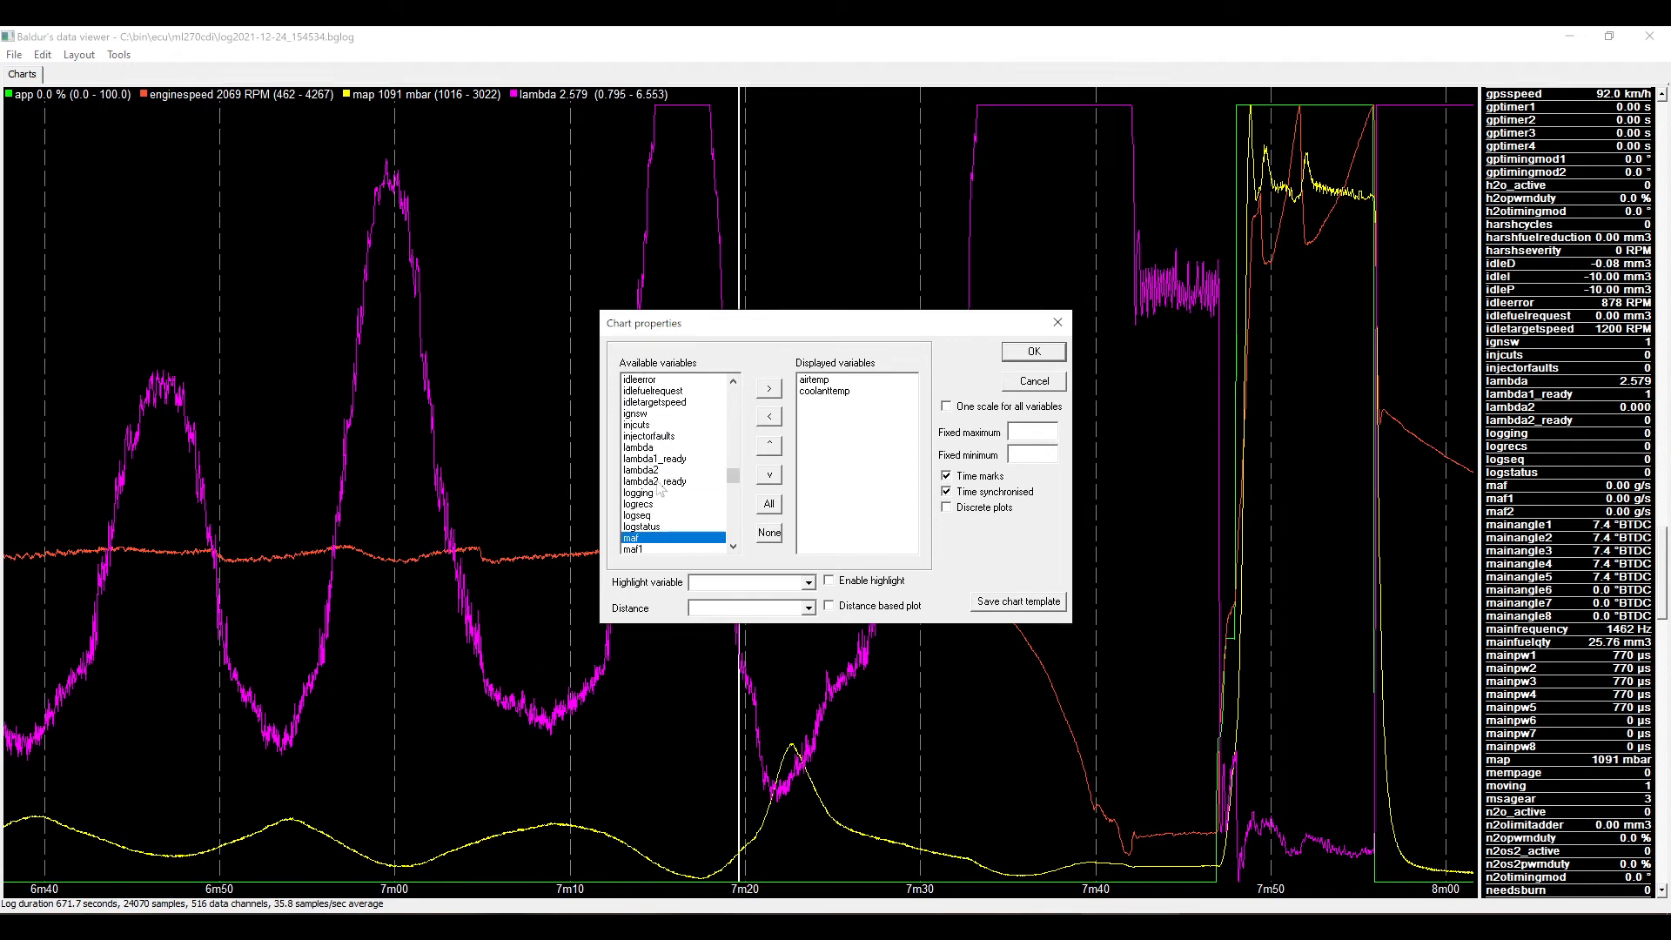
scroll("down", 3)
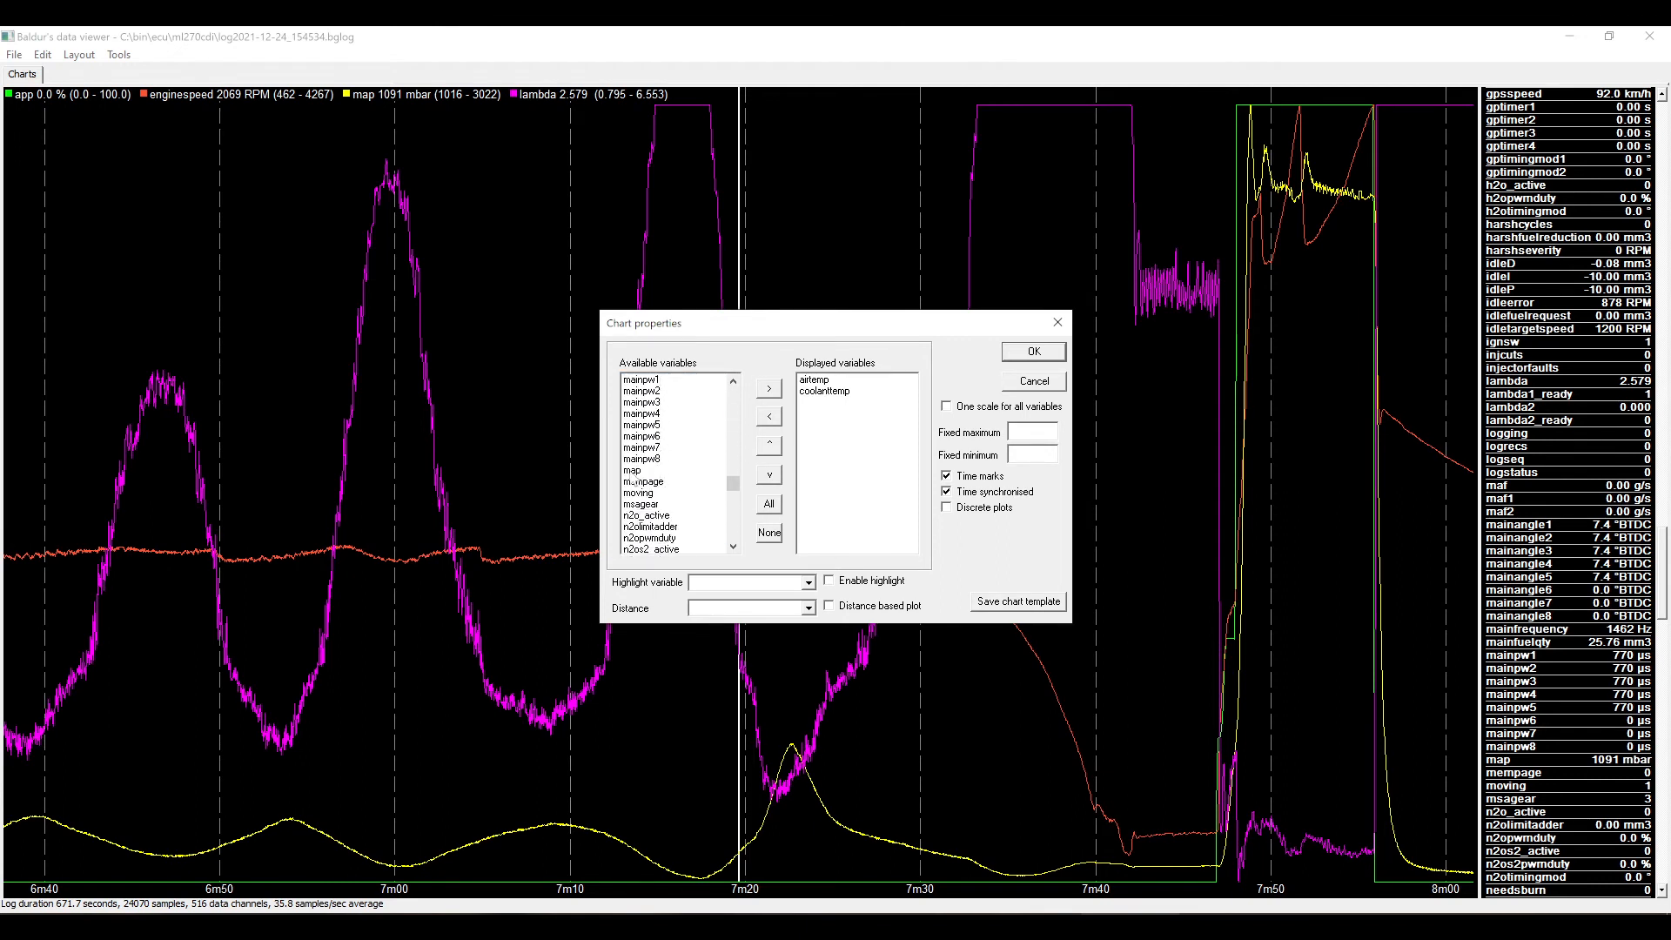
left_click(653, 425)
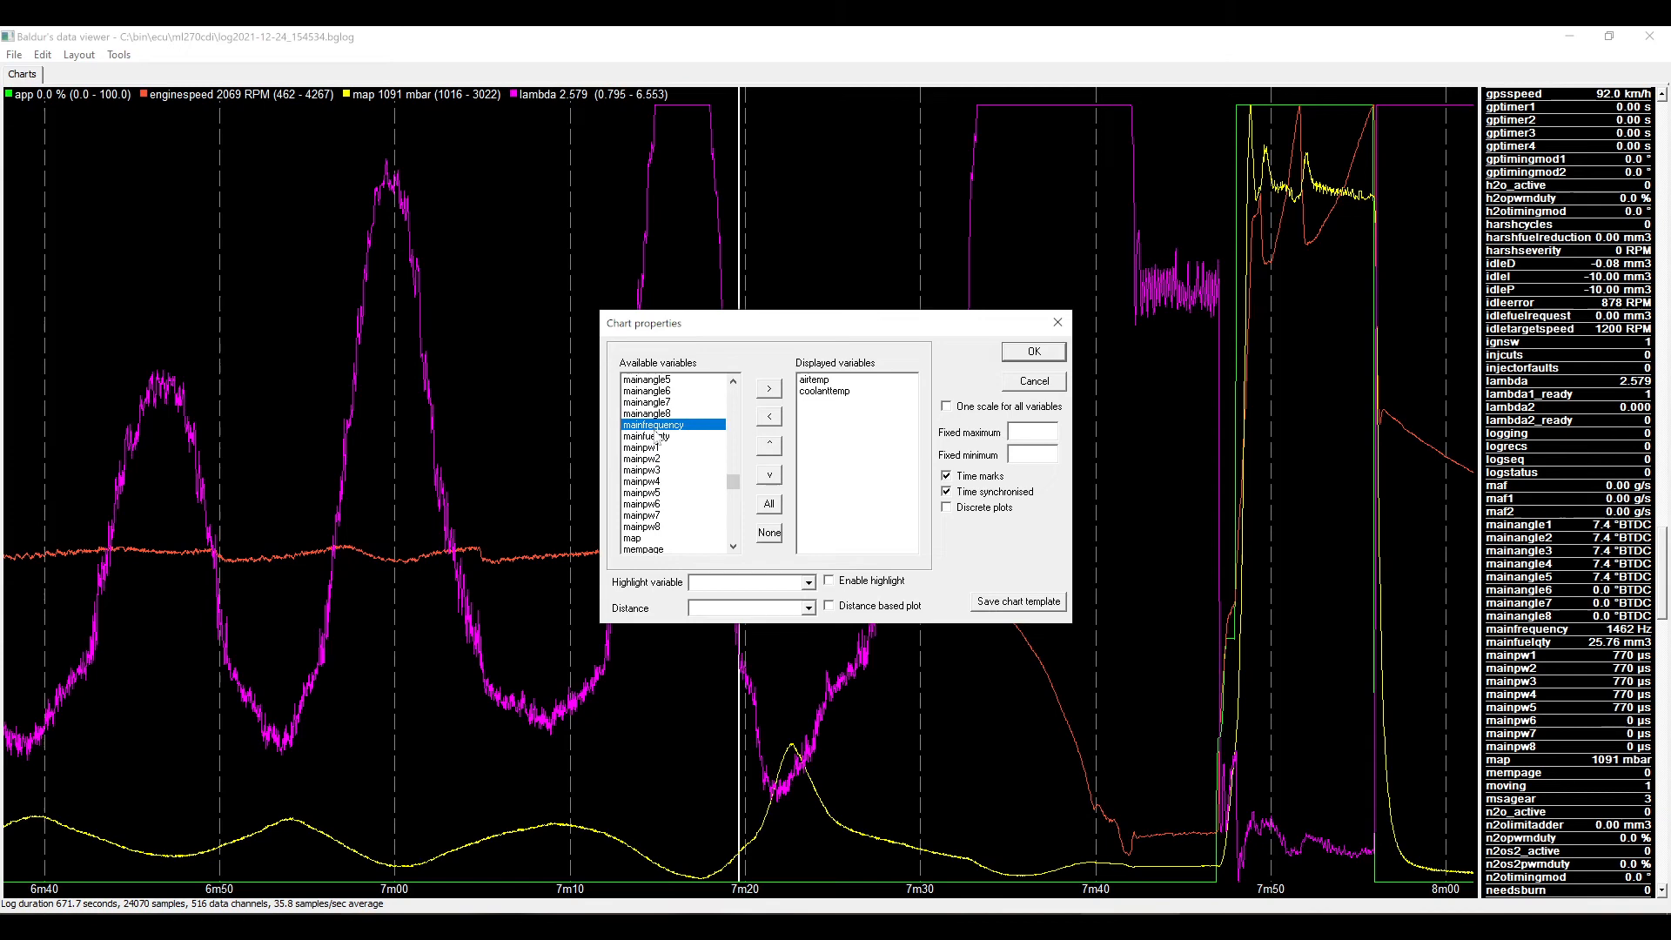
left_click(768, 387)
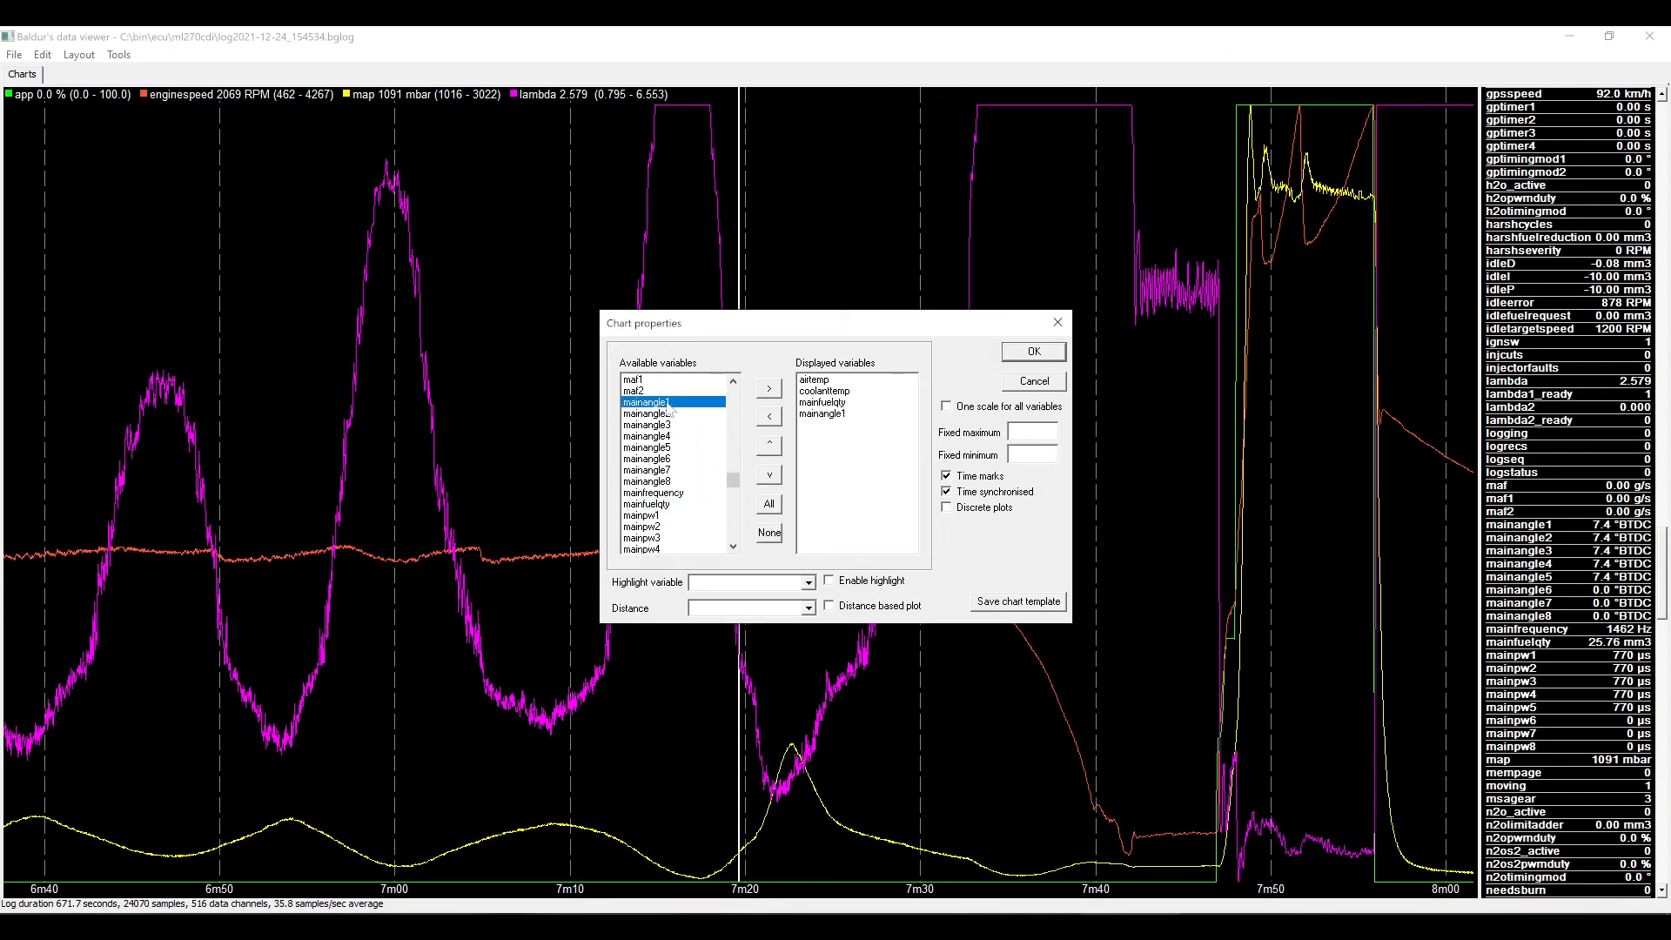
left_click(1031, 351)
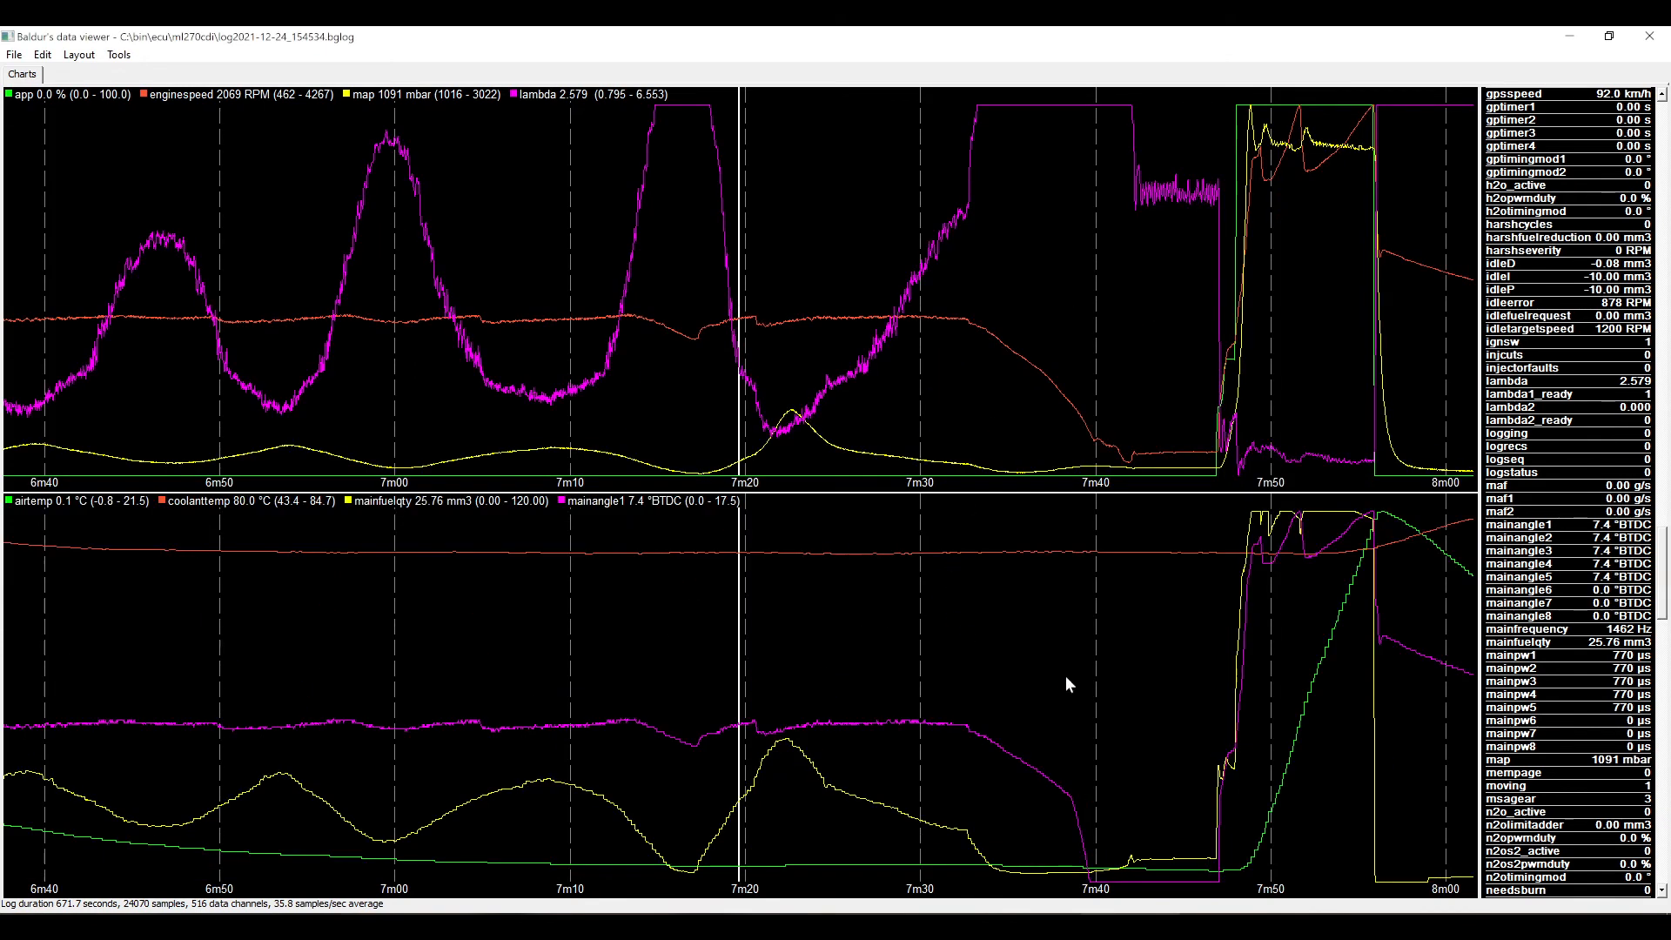